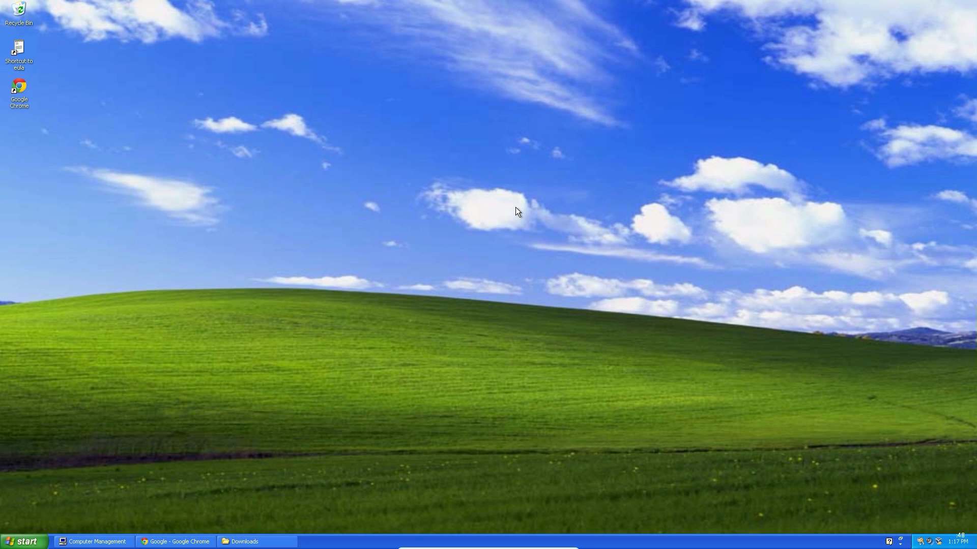
mouse_move(504, 529)
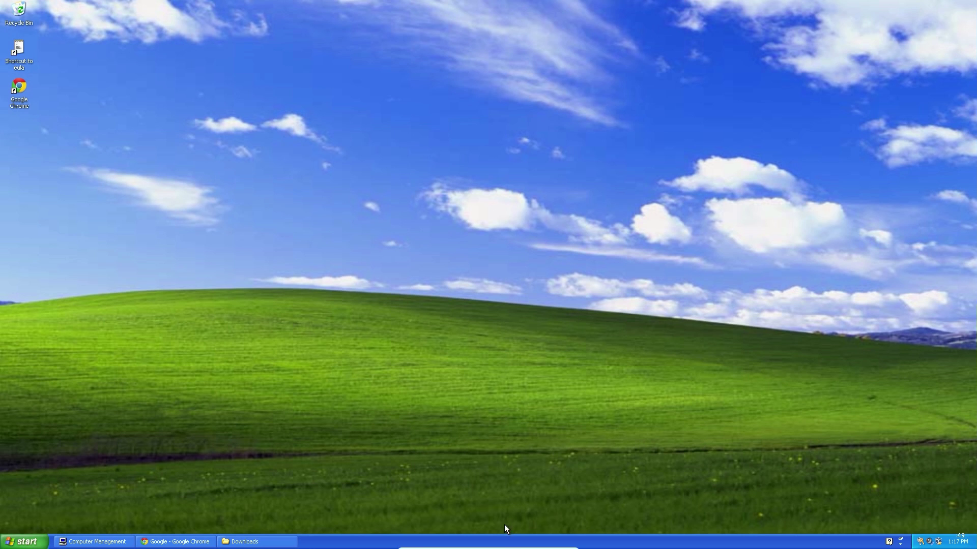
Cancel the automatic driver wizard and select the driverless USB-Serial Controller in Device Manager
click(482, 543)
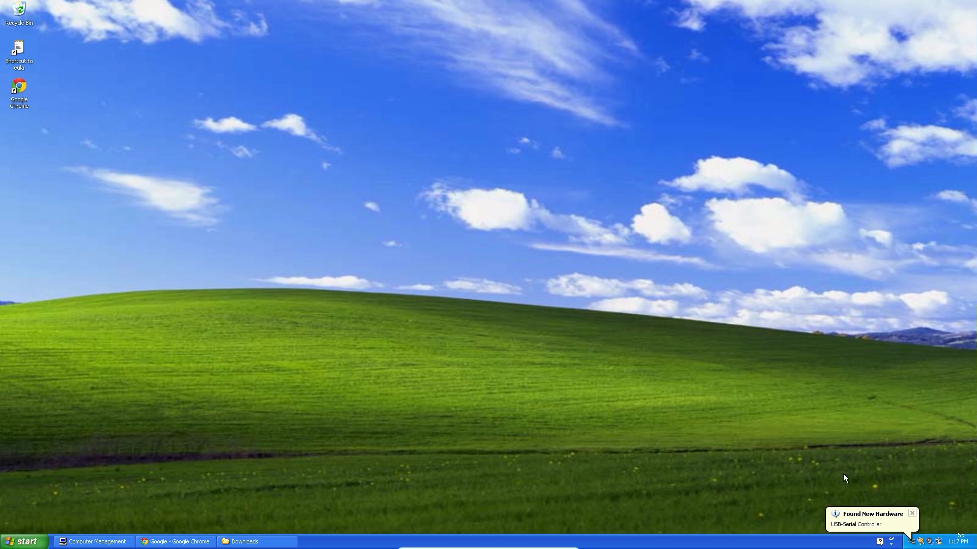
click(872, 512)
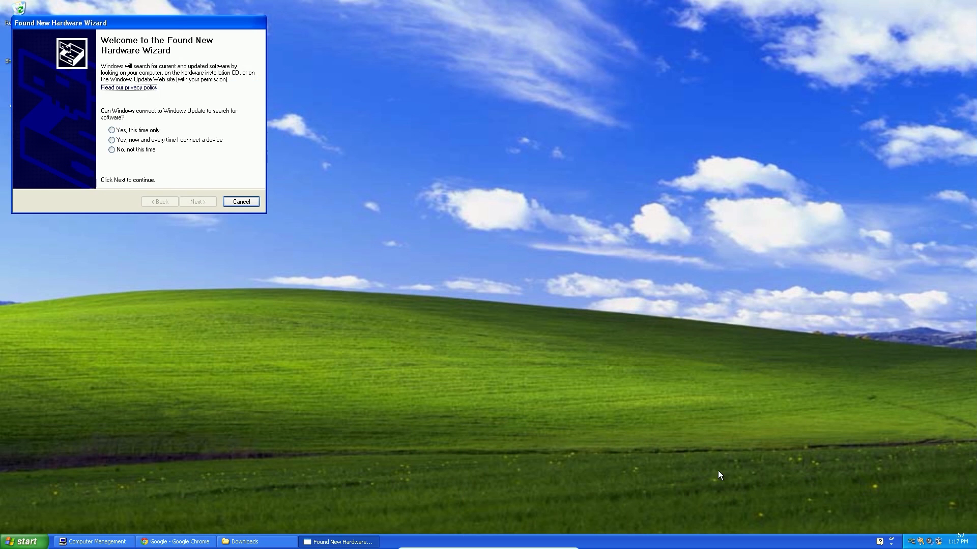
click(240, 202)
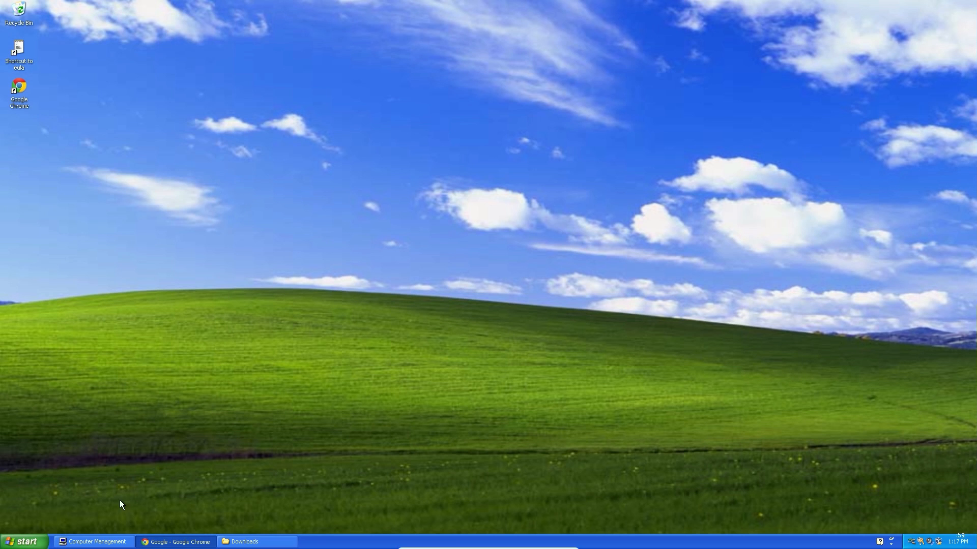
click(100, 541)
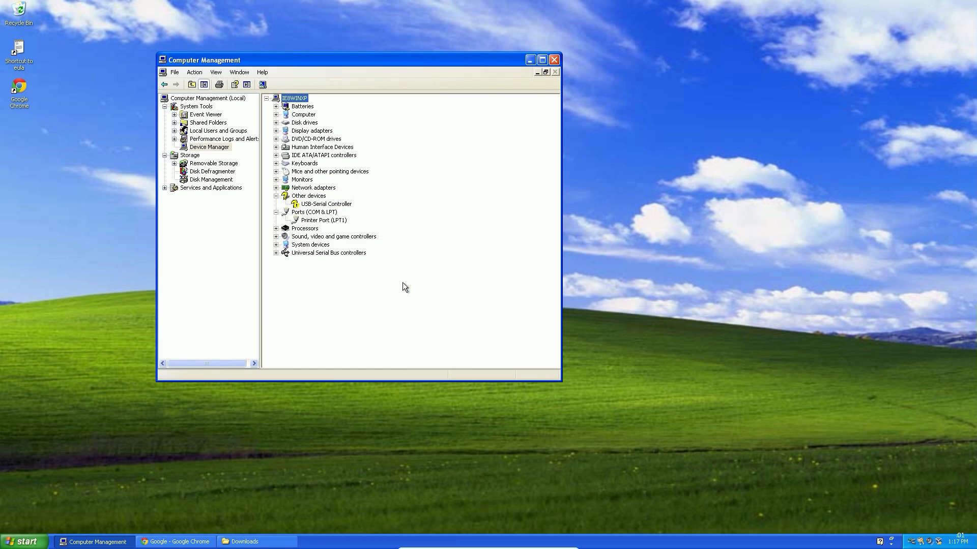
click(326, 204)
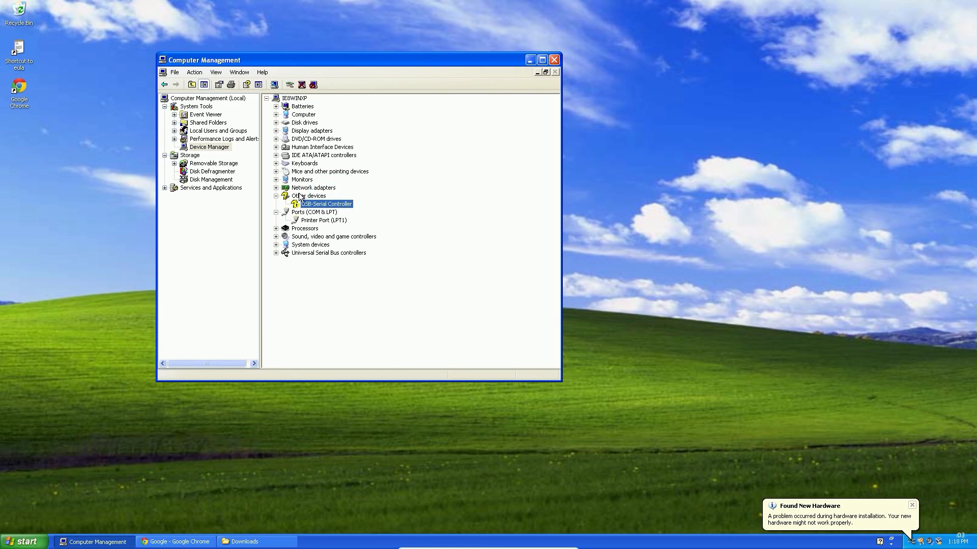
mouse_move(440, 193)
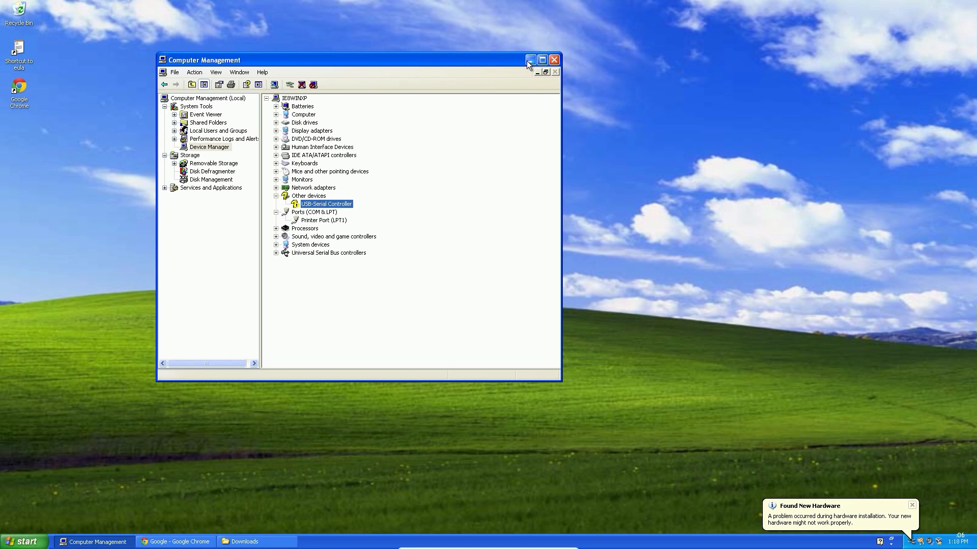
Download the FTDI VCP driver 2.12.04 and start the Prolific PL2303 installer download
click(525, 59)
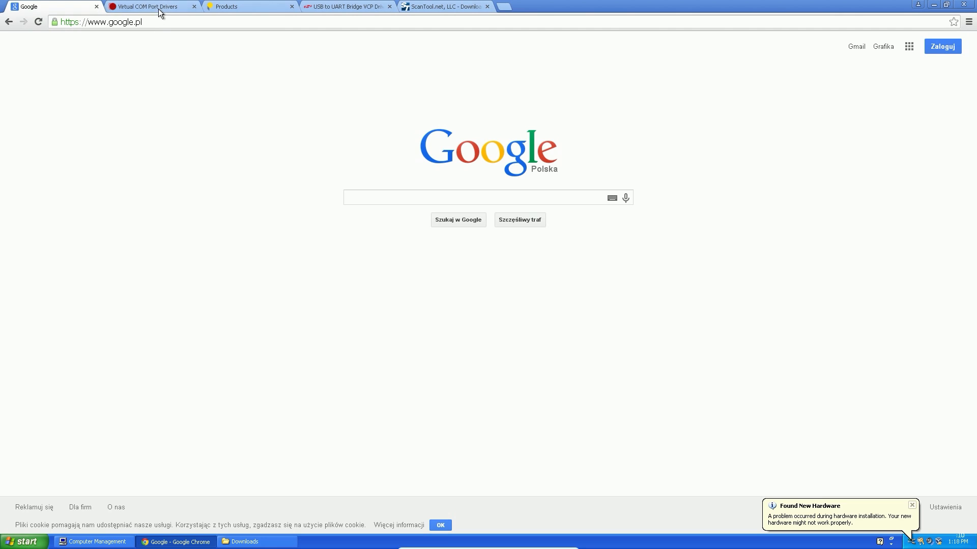
click(148, 6)
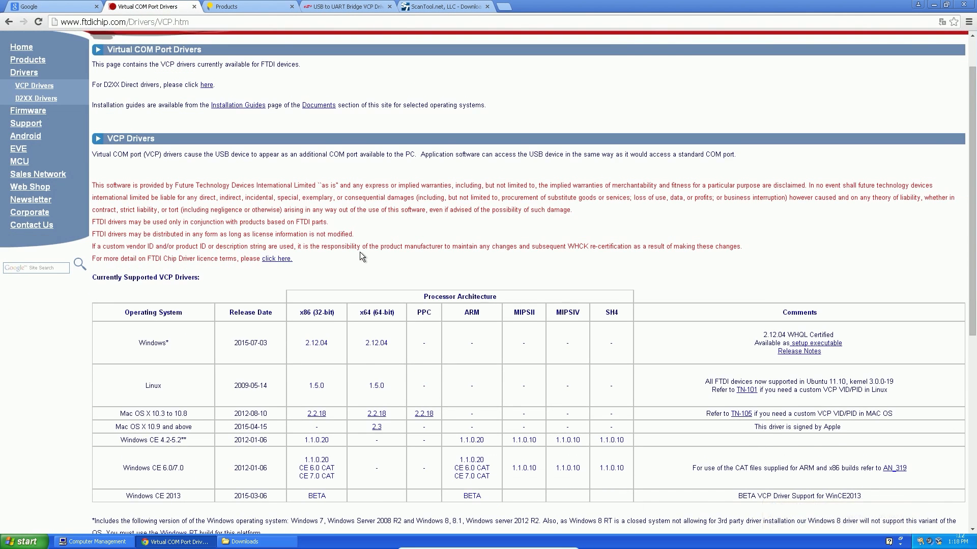
click(316, 293)
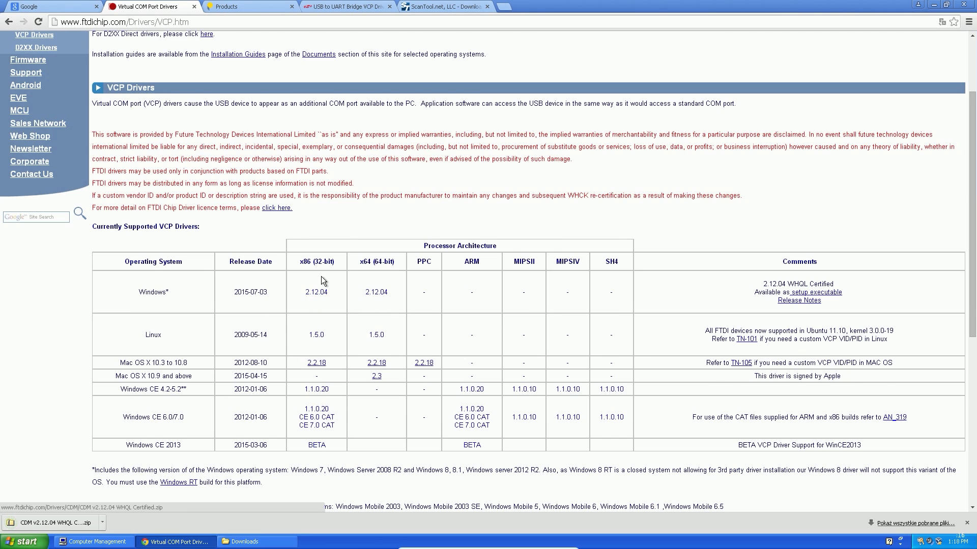
click(245, 6)
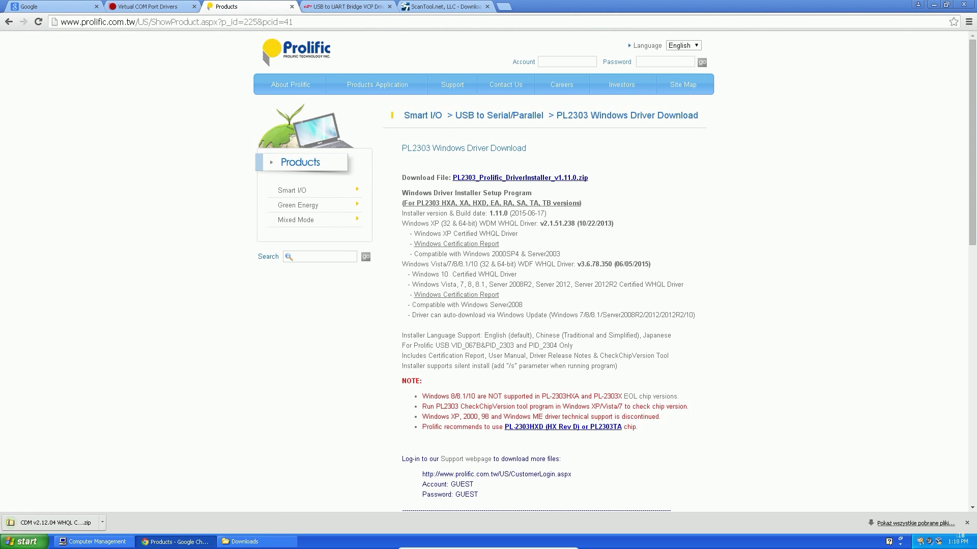
click(513, 177)
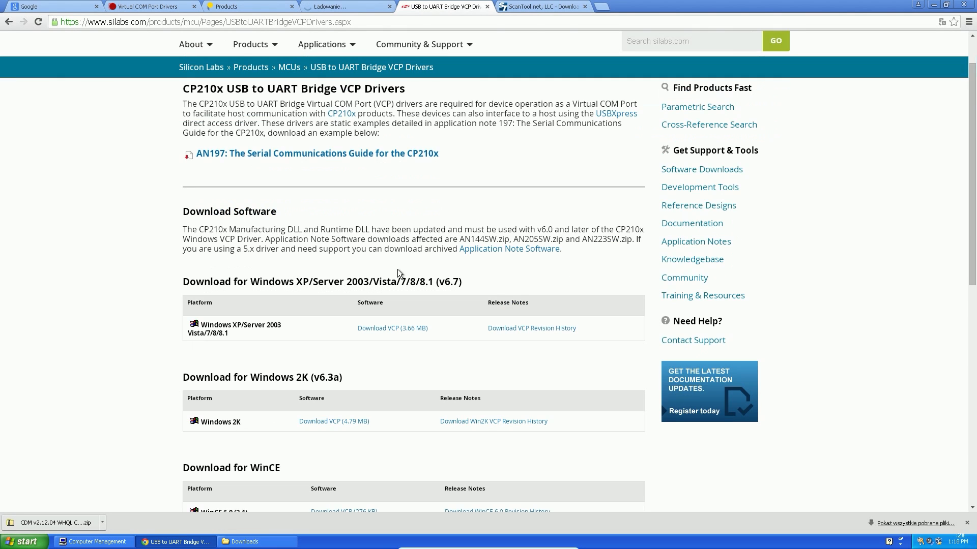
Download the CP210x VCP driver for Windows XP and show the Downloads folder
click(392, 327)
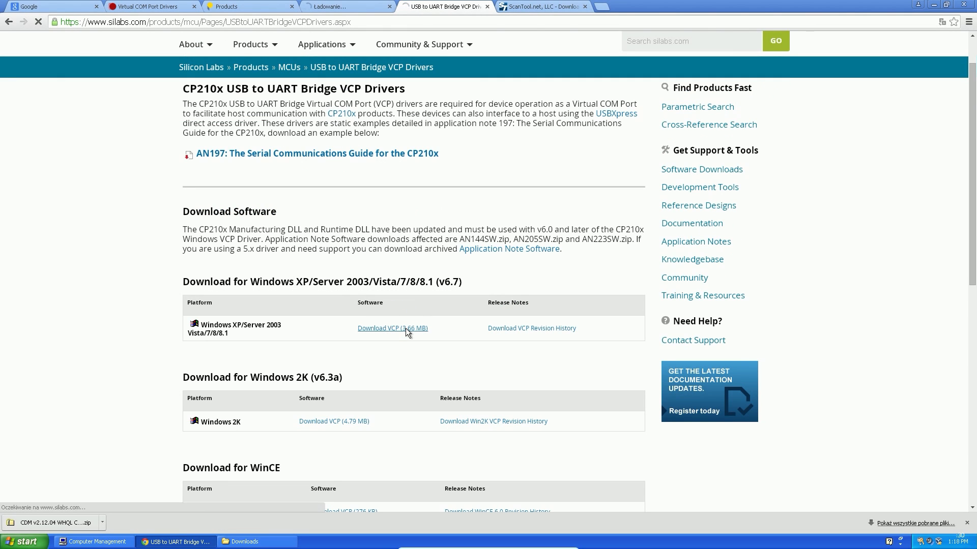
click(393, 327)
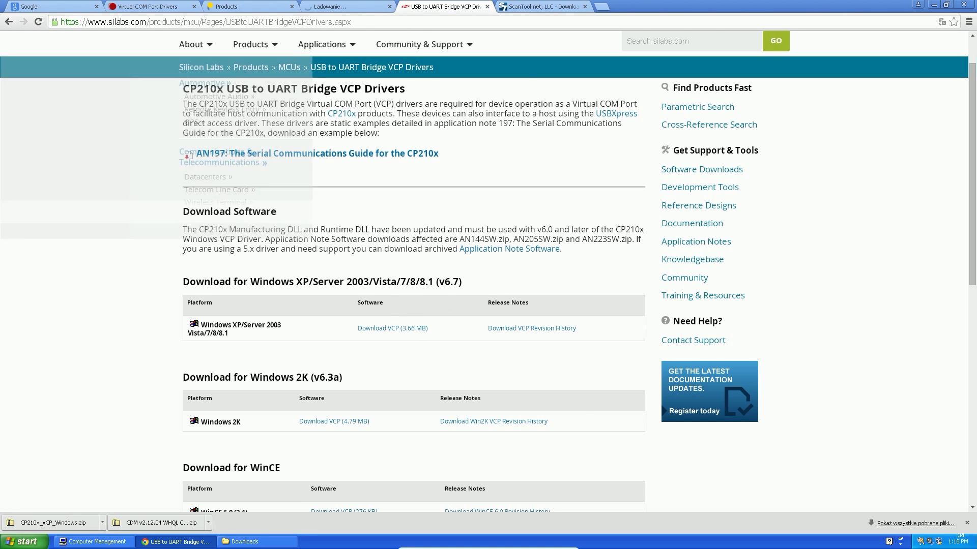
click(238, 6)
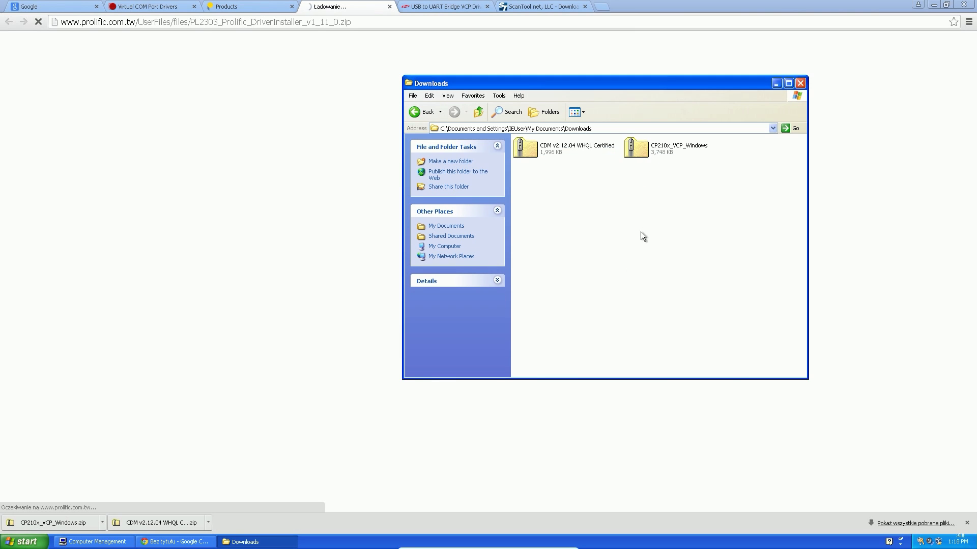
Extract the FTDI CDM archive into its default folder and begin extracting the CP210x archive
right_click(525, 147)
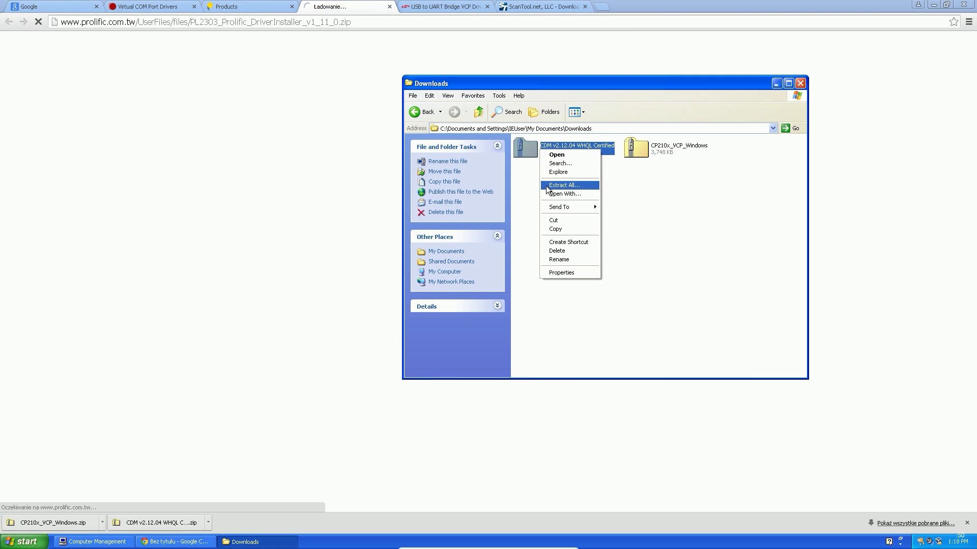
mouse_move(558, 188)
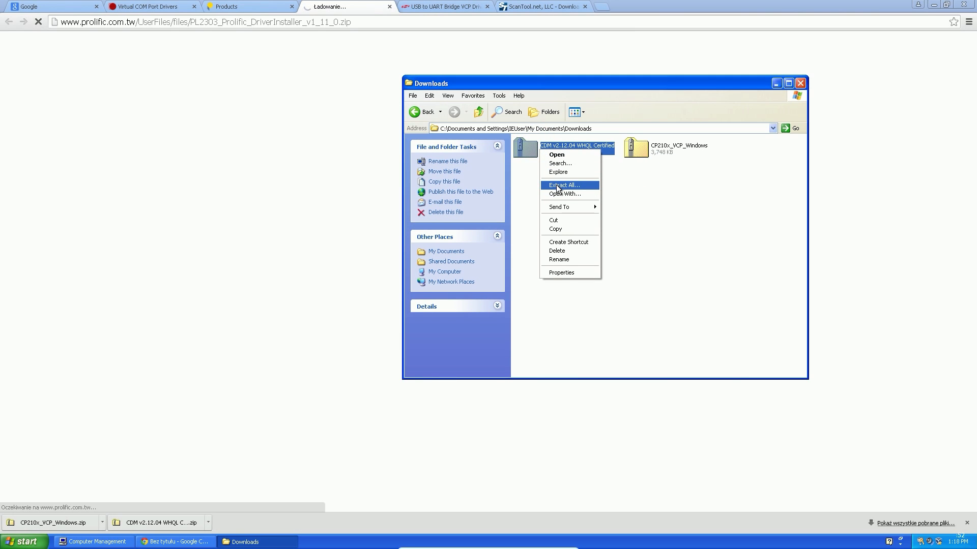
click(563, 185)
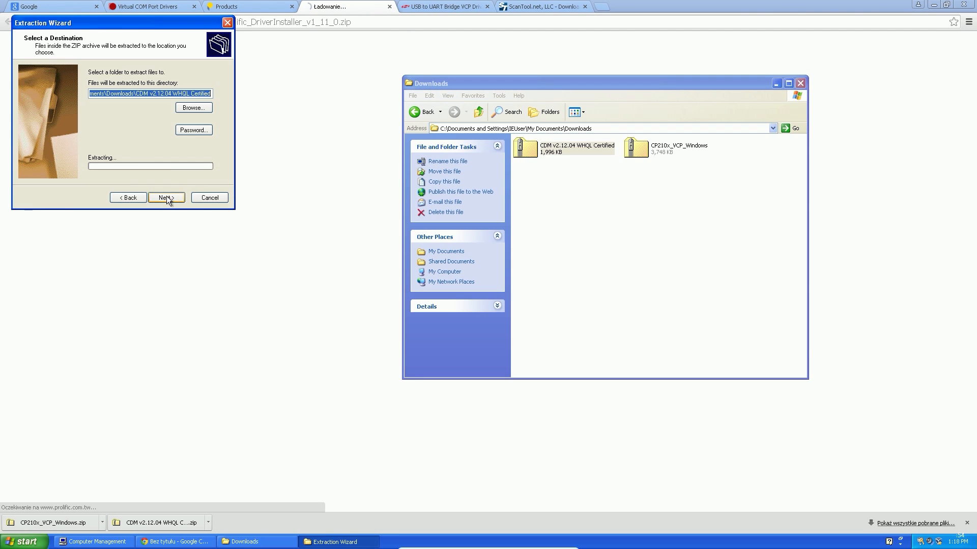
click(166, 197)
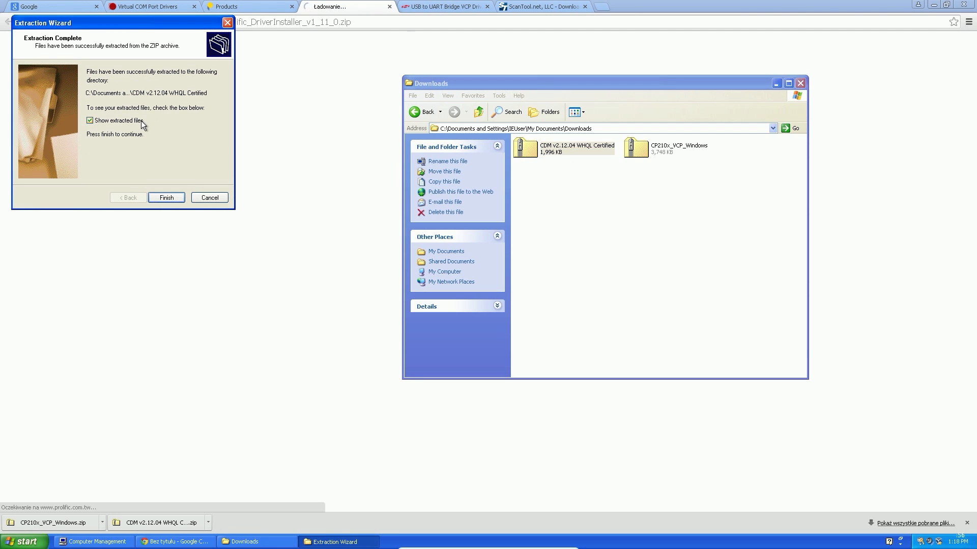
click(166, 197)
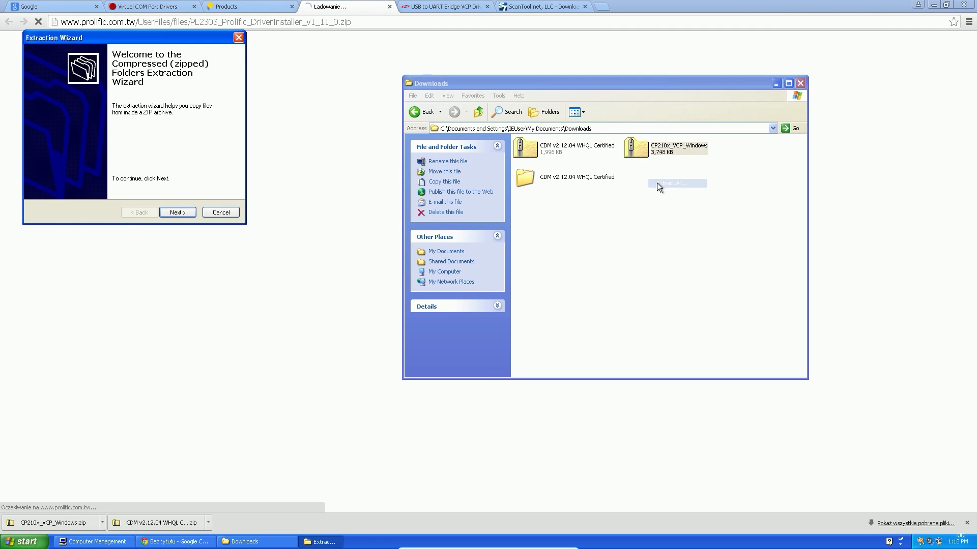
click(177, 212)
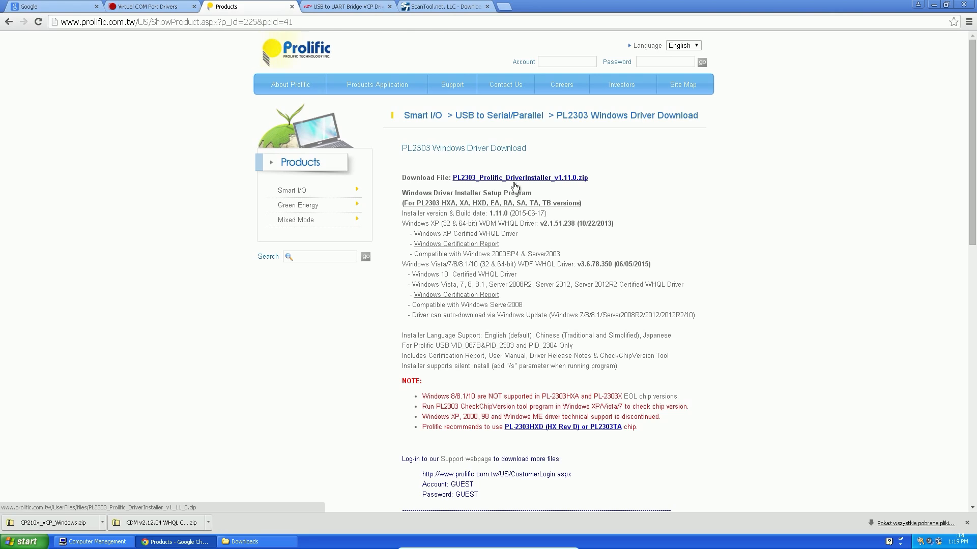
mouse_move(933, 6)
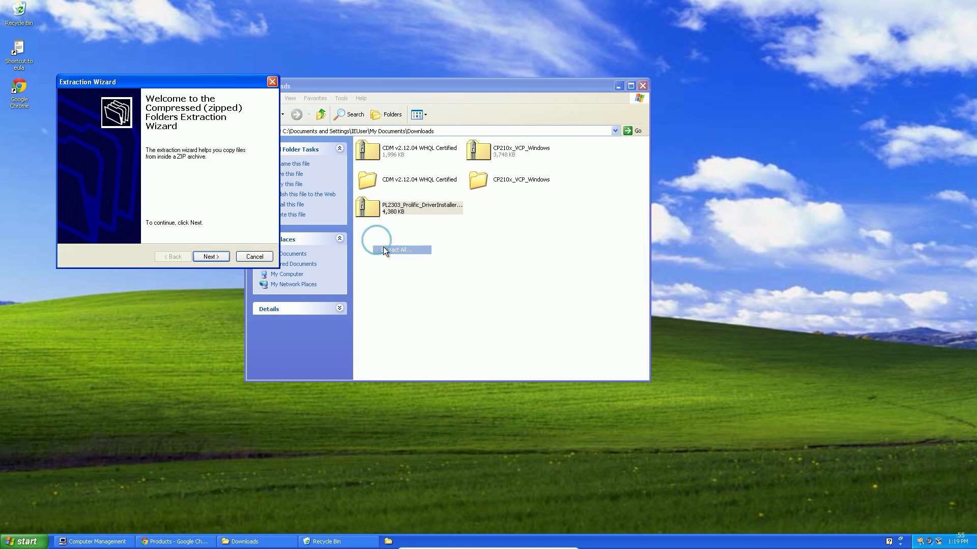
Extract the PL2303 archive into its default folder via the Extraction Wizard
click(210, 256)
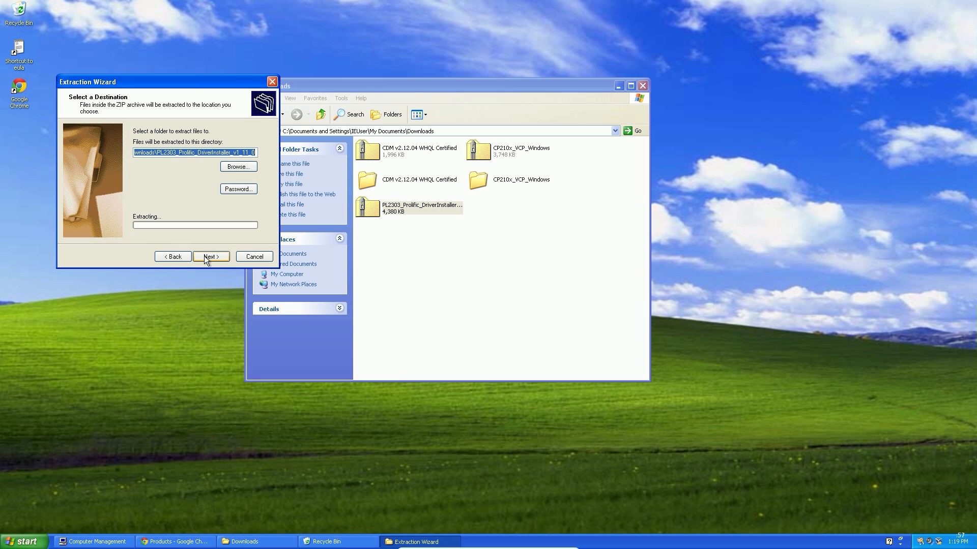
click(209, 256)
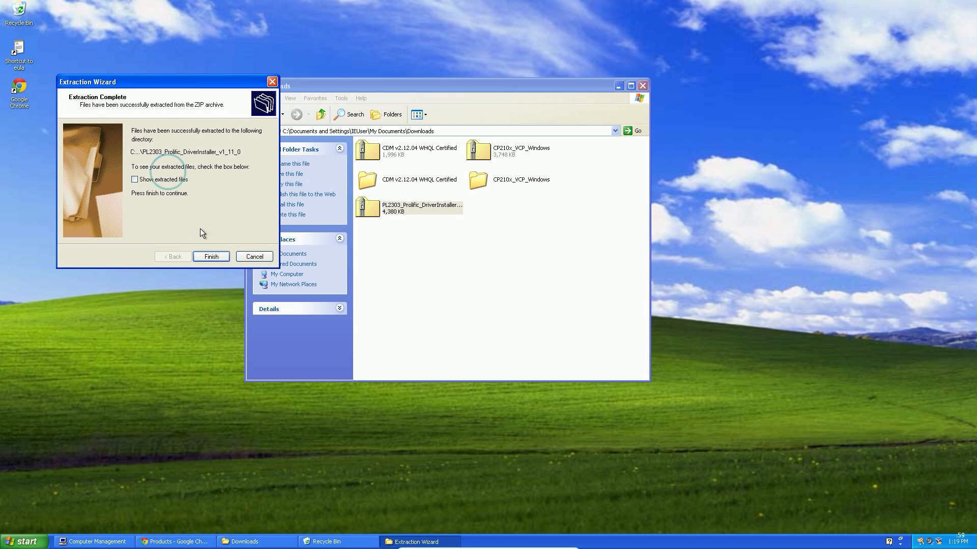
click(211, 257)
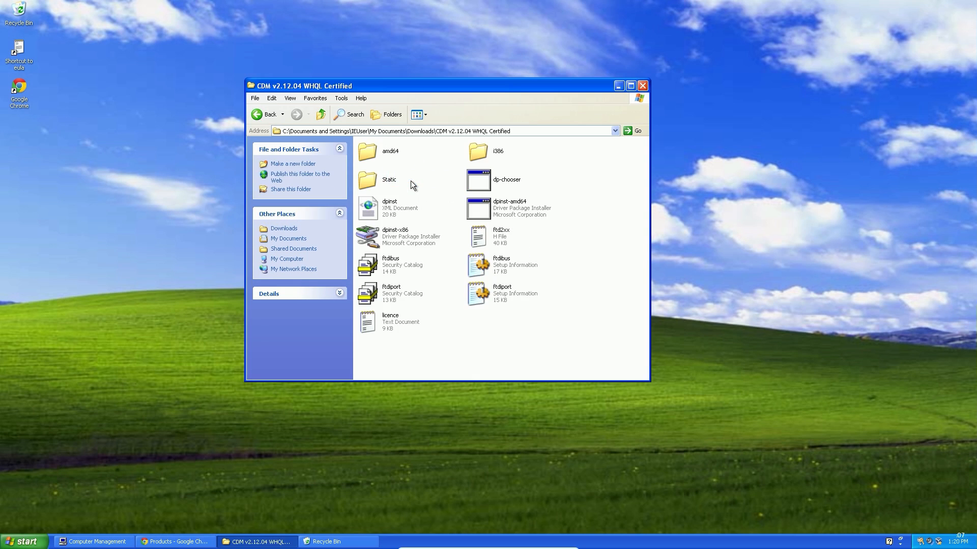
Inspect the ftdiport and slabvcp setup information files in the extracted driver folders
right_click(501, 264)
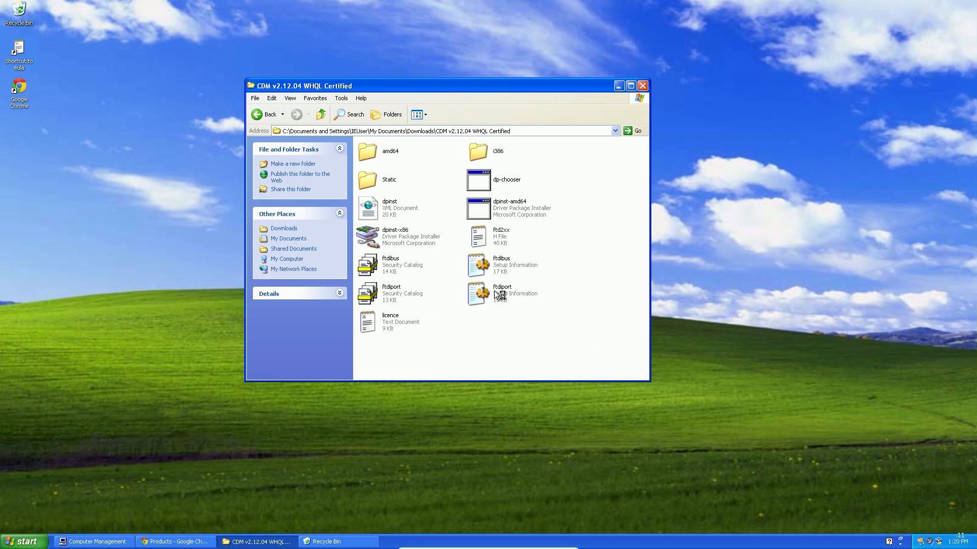
double_click(478, 293)
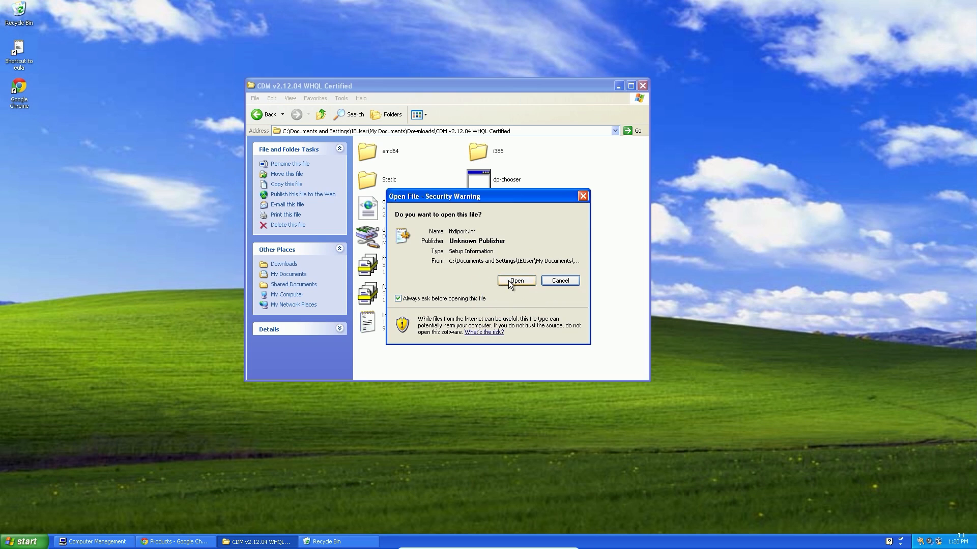
click(516, 280)
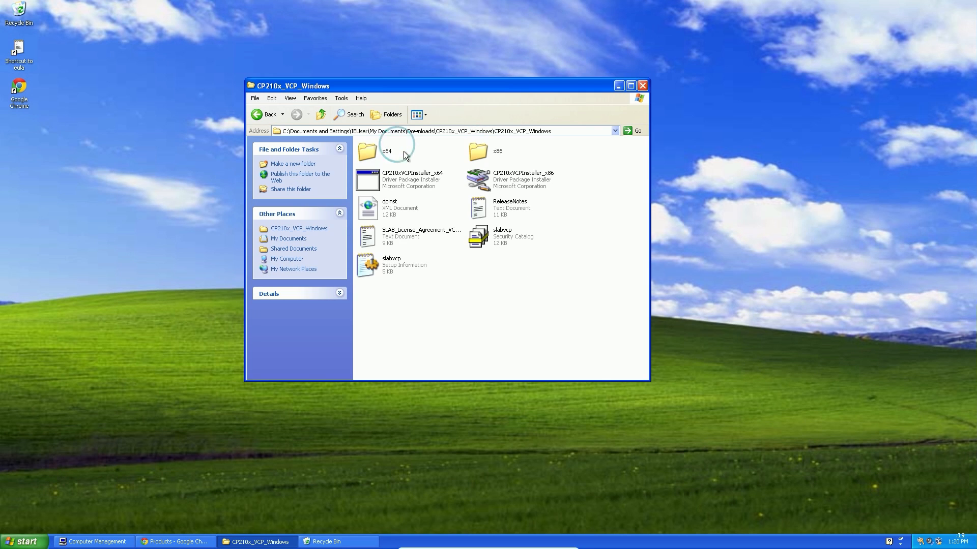
click(391, 265)
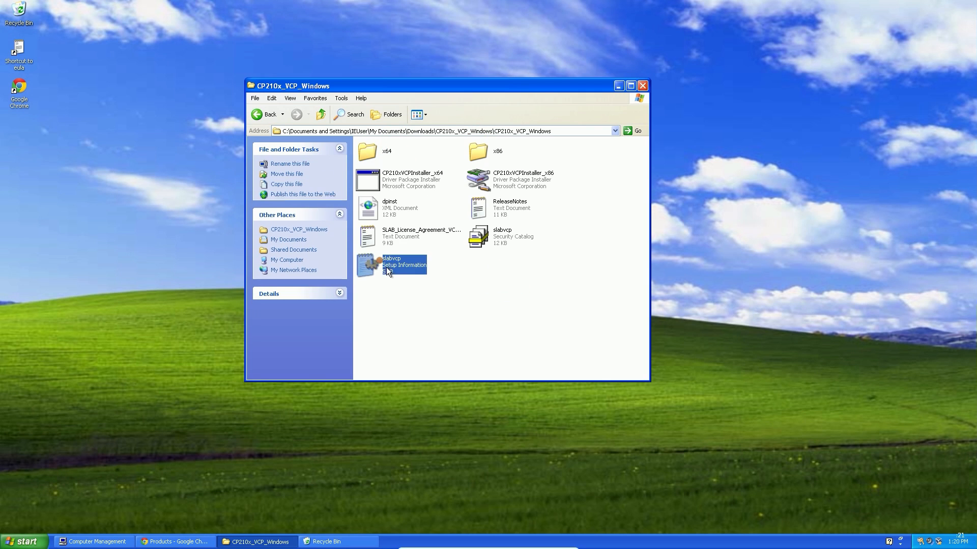
click(391, 264)
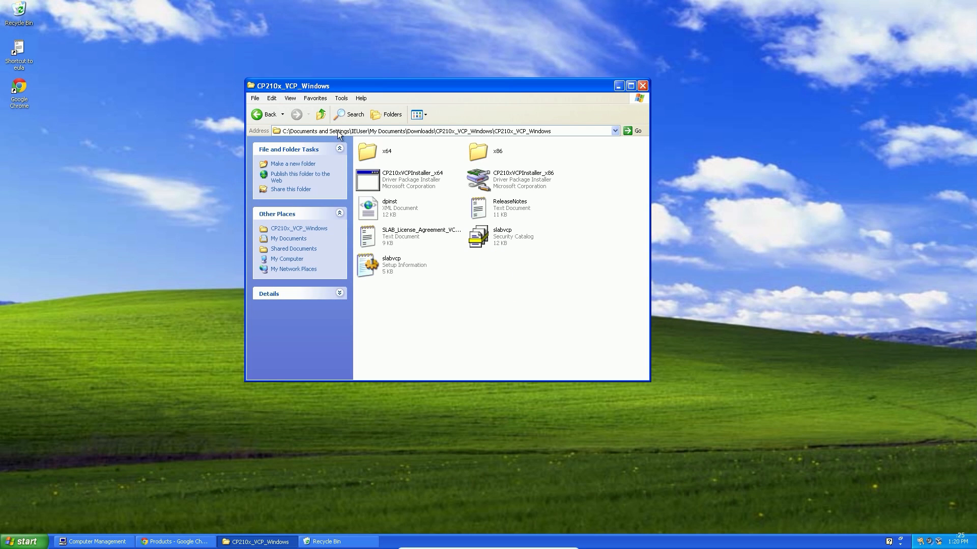
click(264, 114)
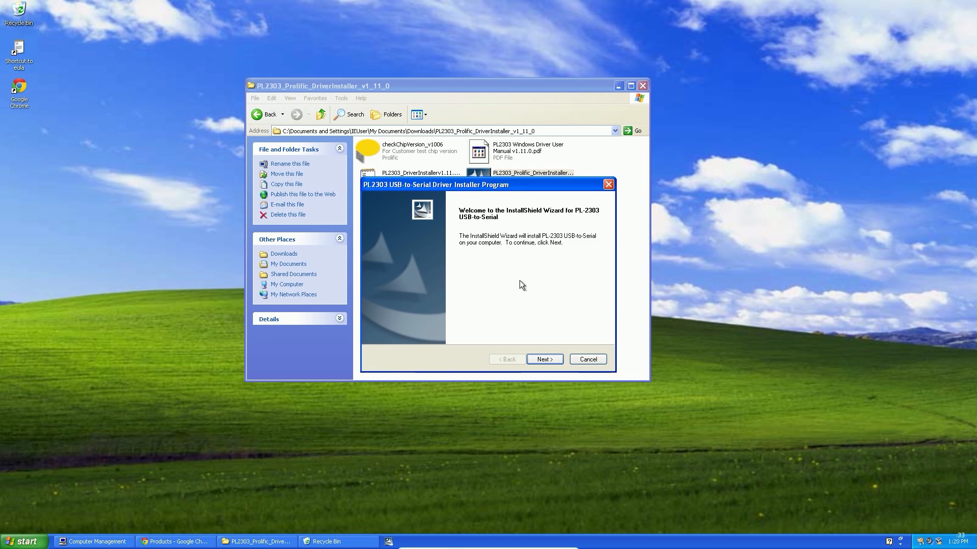
Install the PL-2303 USB-to-Serial driver to completion
click(544, 359)
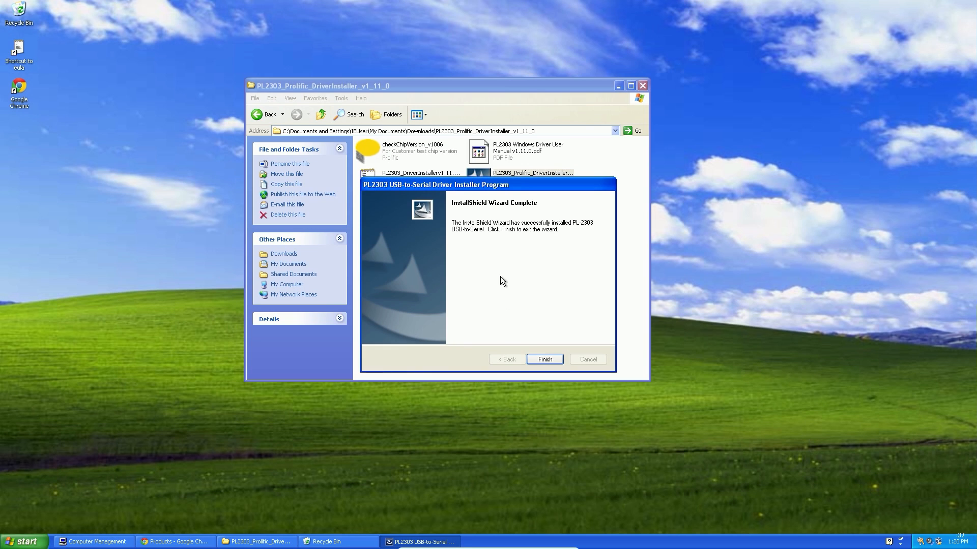
click(544, 360)
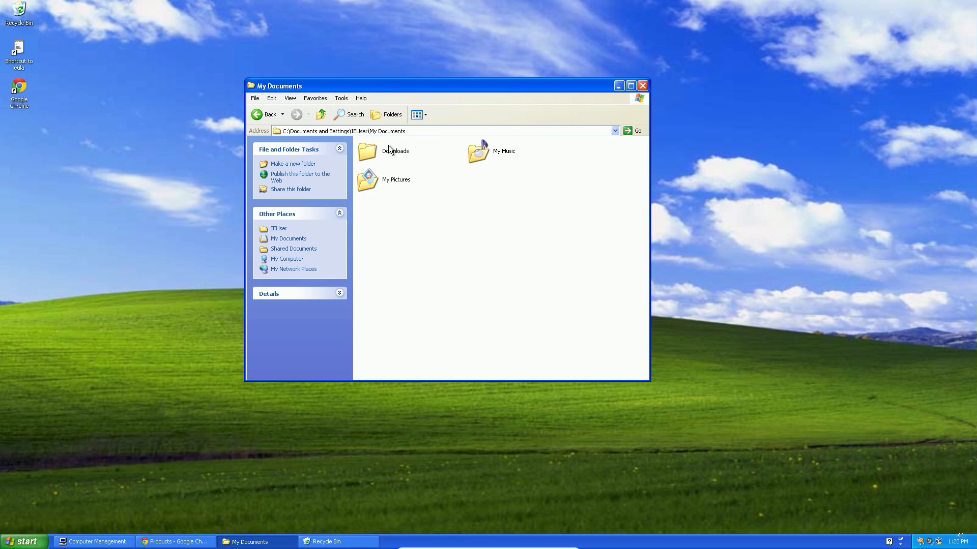
Show Downloads and attach the USB-serial adapter so new Prolific hardware is detected
double_click(368, 150)
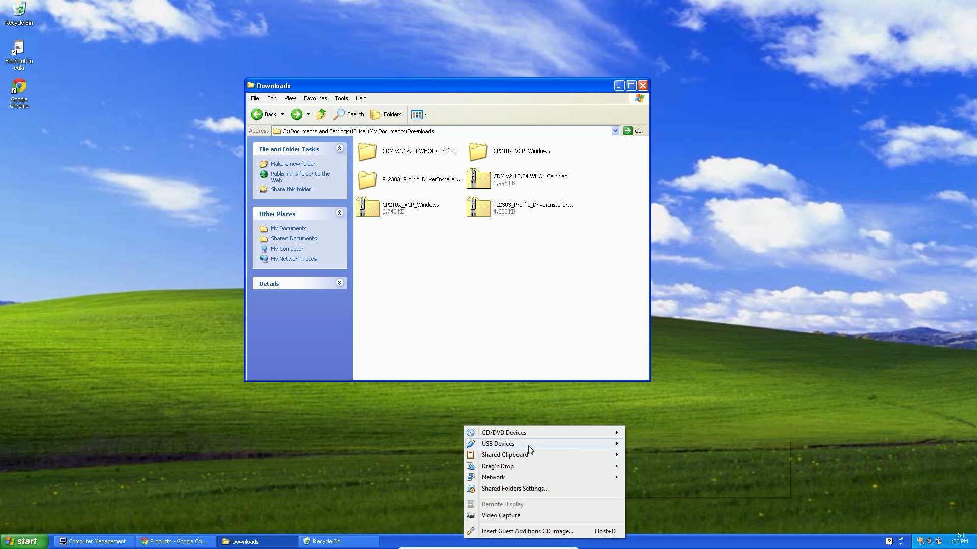
click(631, 452)
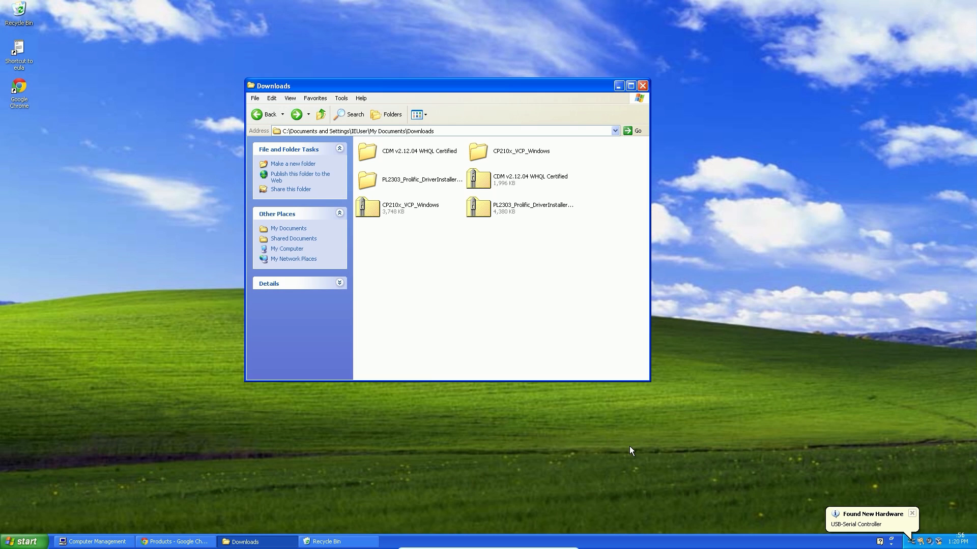
mouse_move(98, 542)
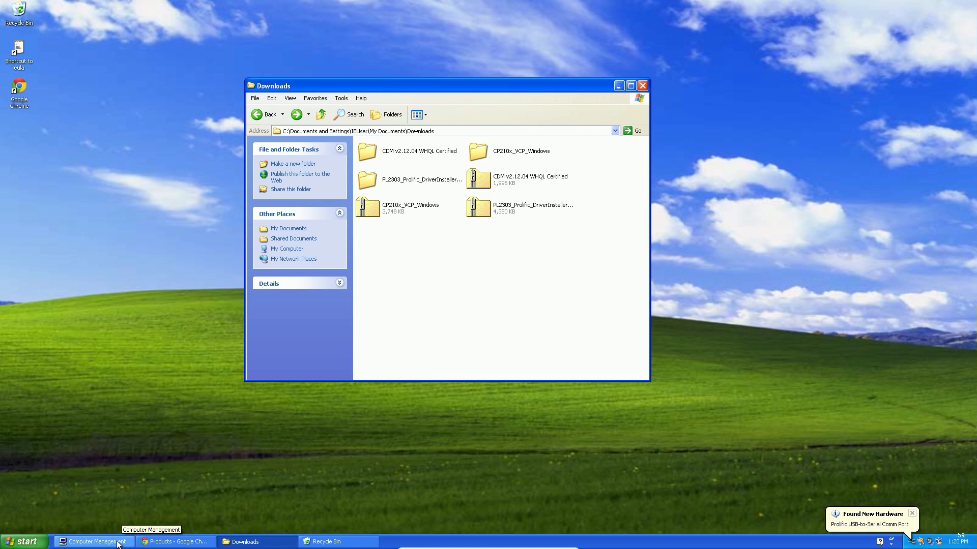
Set the Prolific USB-to-Serial port speed to 38400 bits per second
click(94, 544)
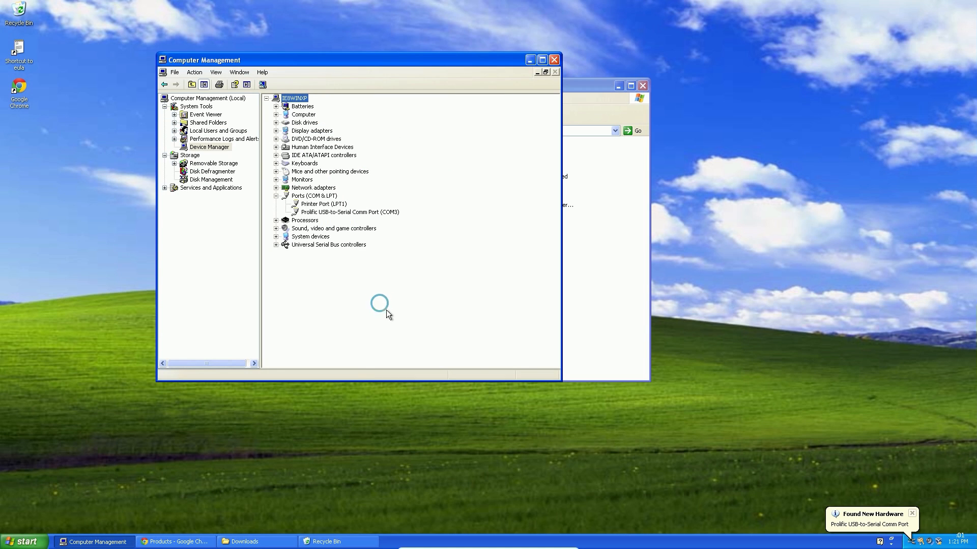
click(350, 211)
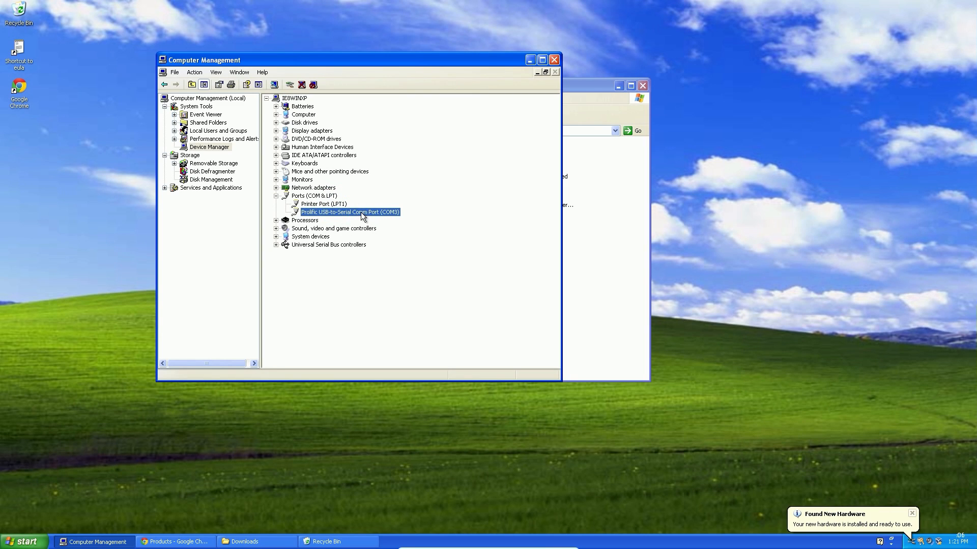
double_click(350, 211)
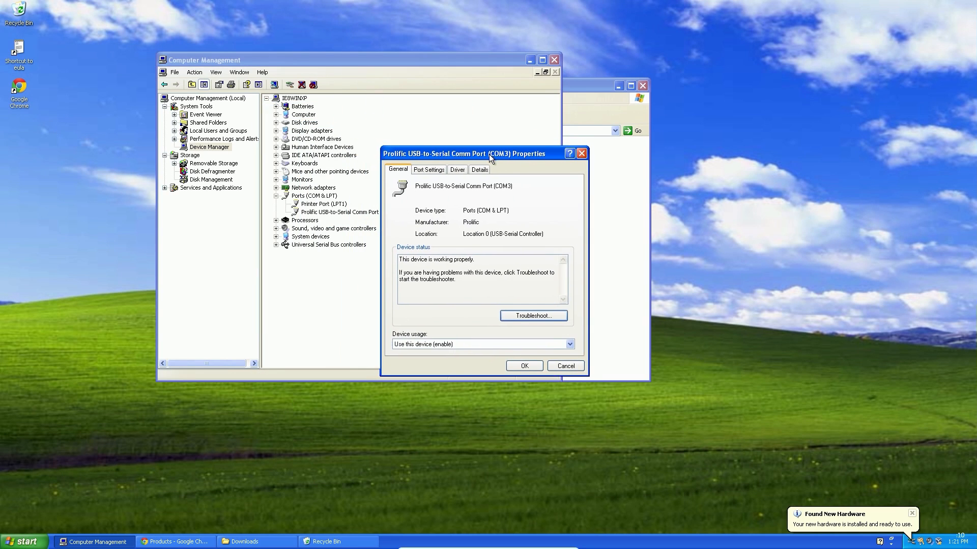
click(428, 169)
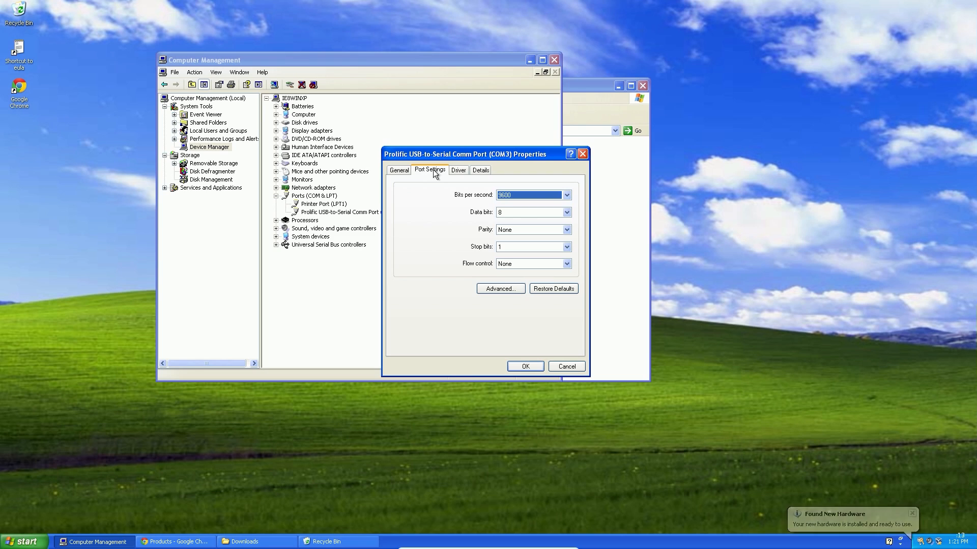
click(567, 194)
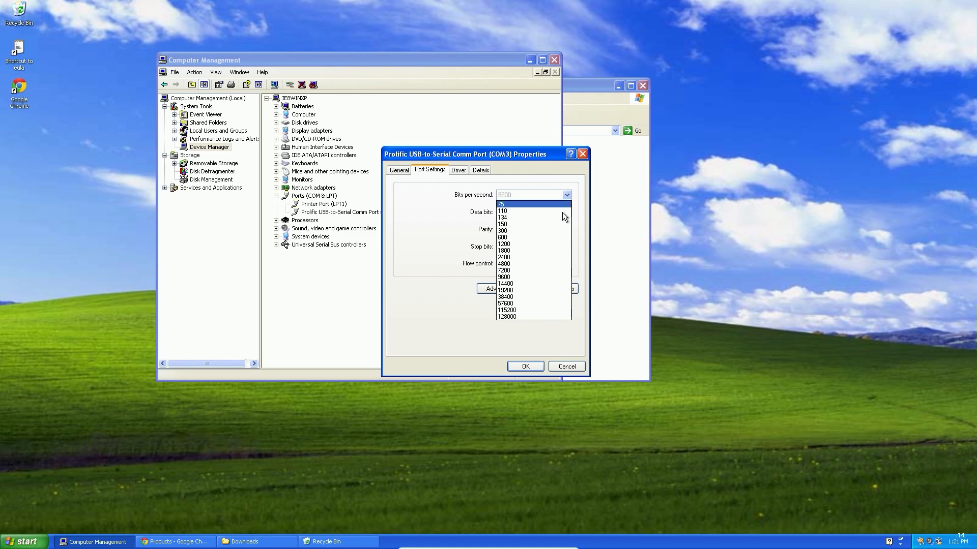
click(506, 297)
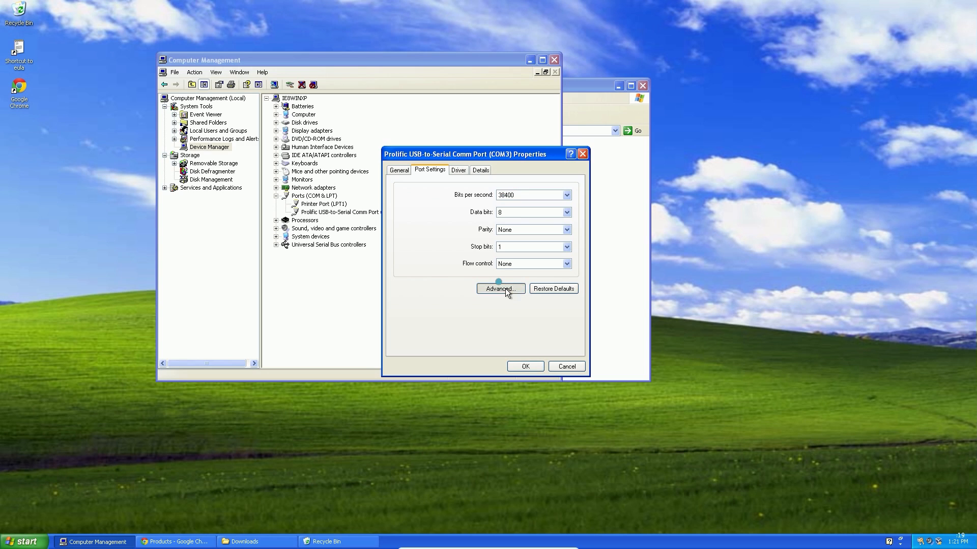
Keep the port number at COM3 in Advanced settings and apply the port settings
click(500, 289)
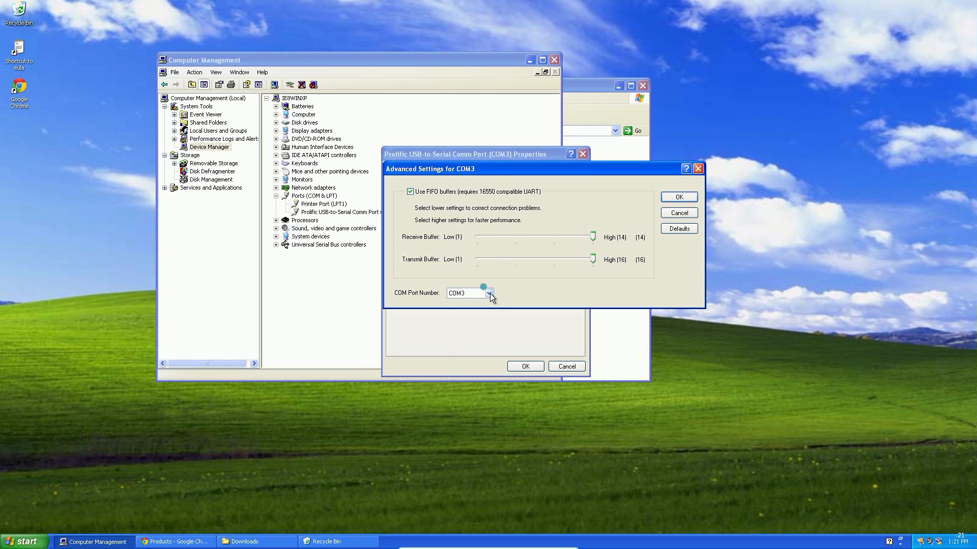
click(490, 293)
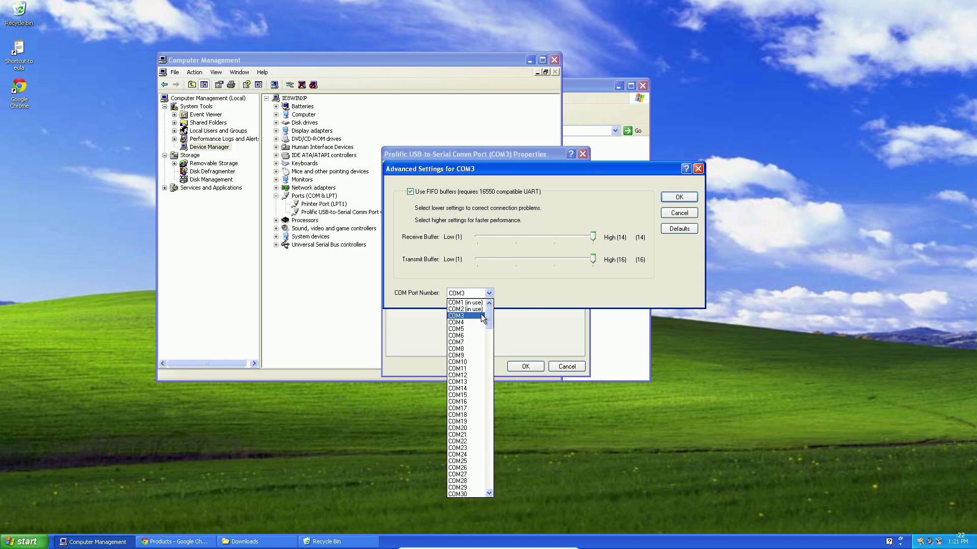
click(455, 315)
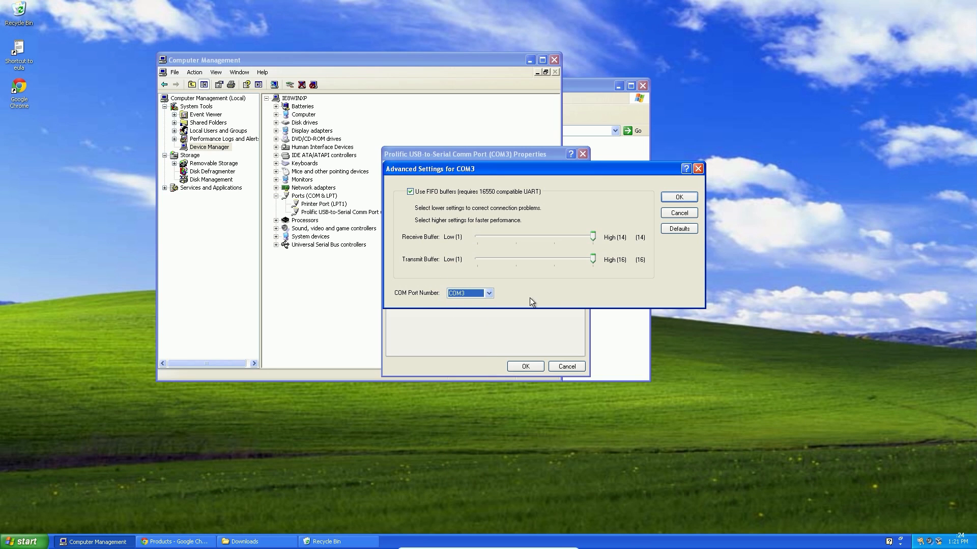
click(678, 197)
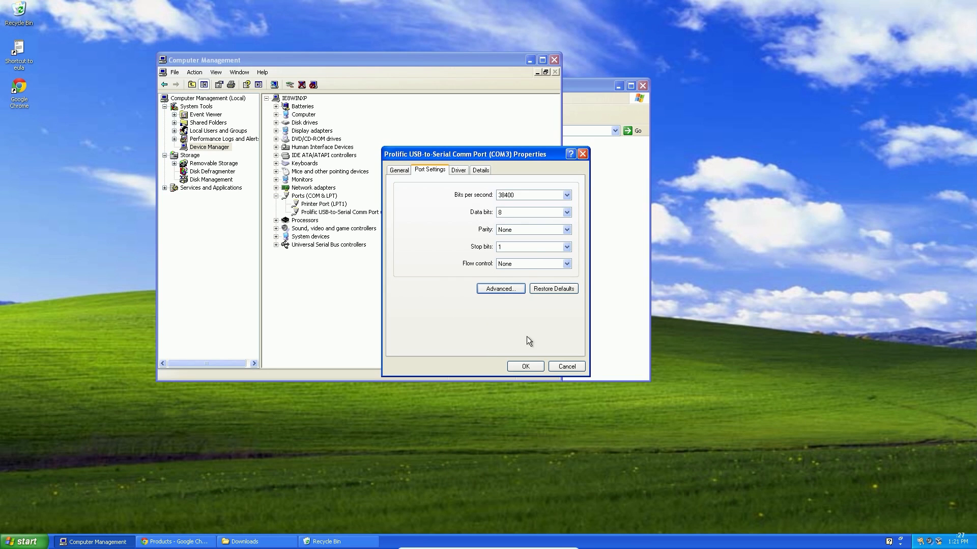
click(525, 366)
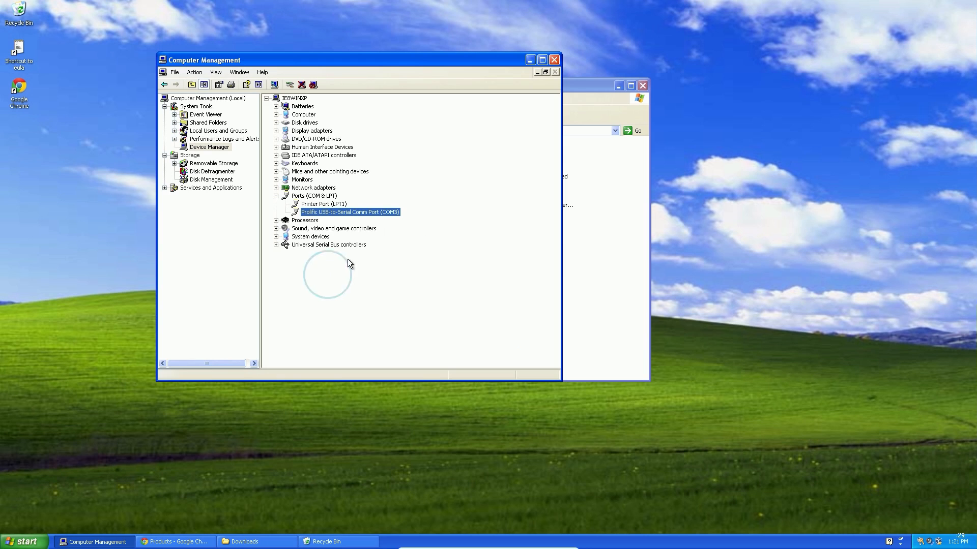
Download the scantool_net121win installer from the ScanTool.net page in Chrome
click(245, 541)
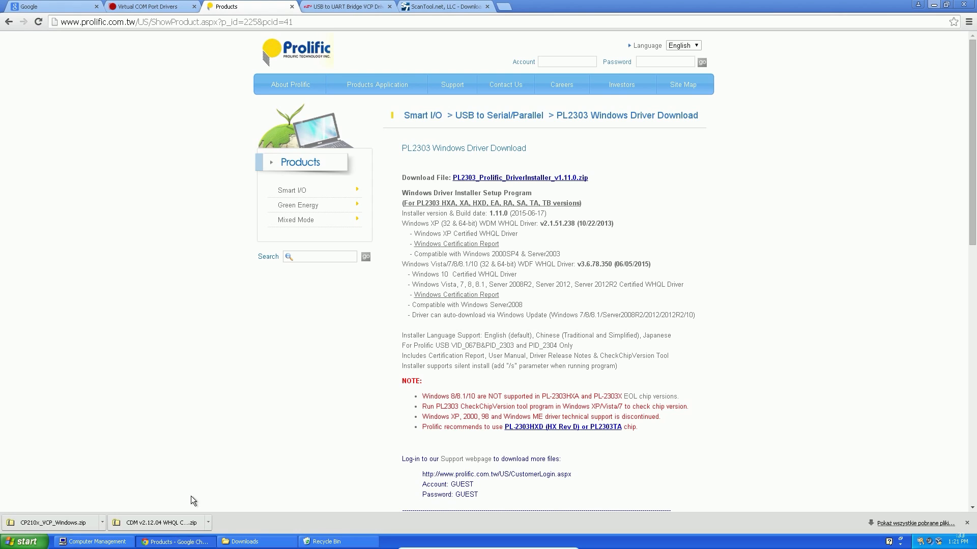
click(455, 8)
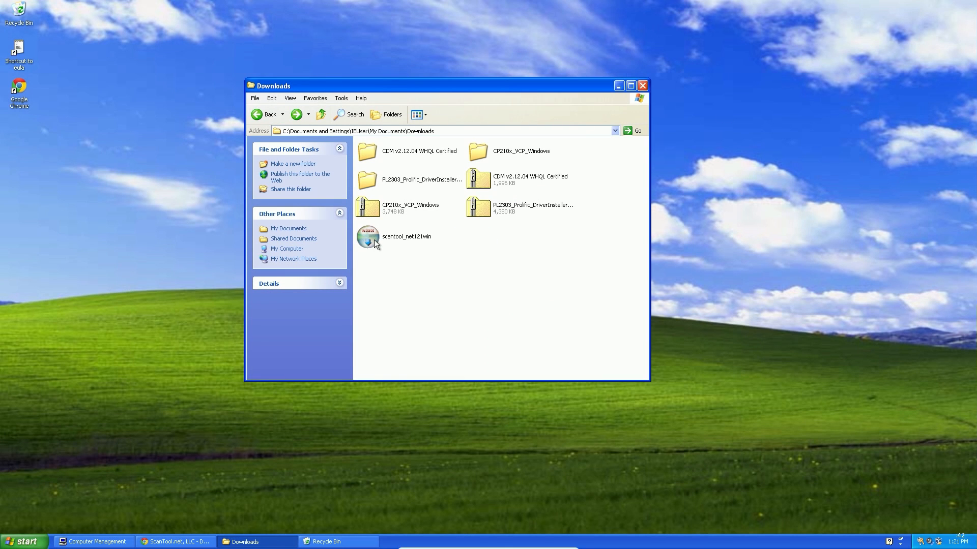
Install and launch ScanTool.net v1.21, accepting the license, and choose Metric units
double_click(367, 236)
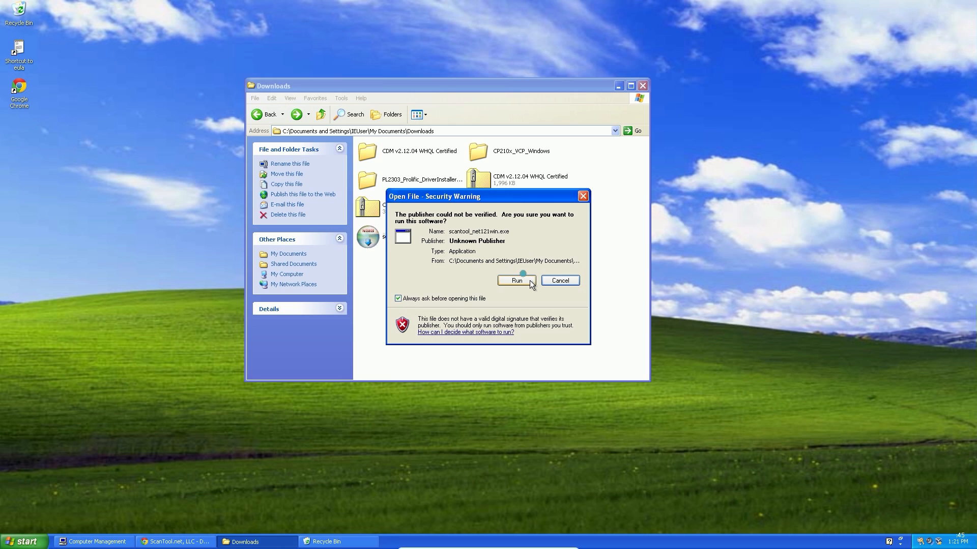
click(516, 281)
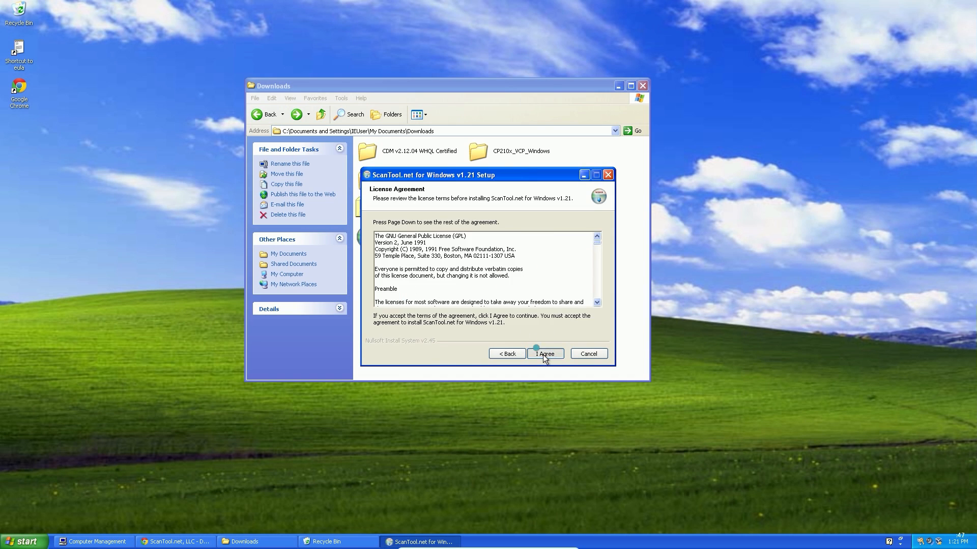
click(544, 354)
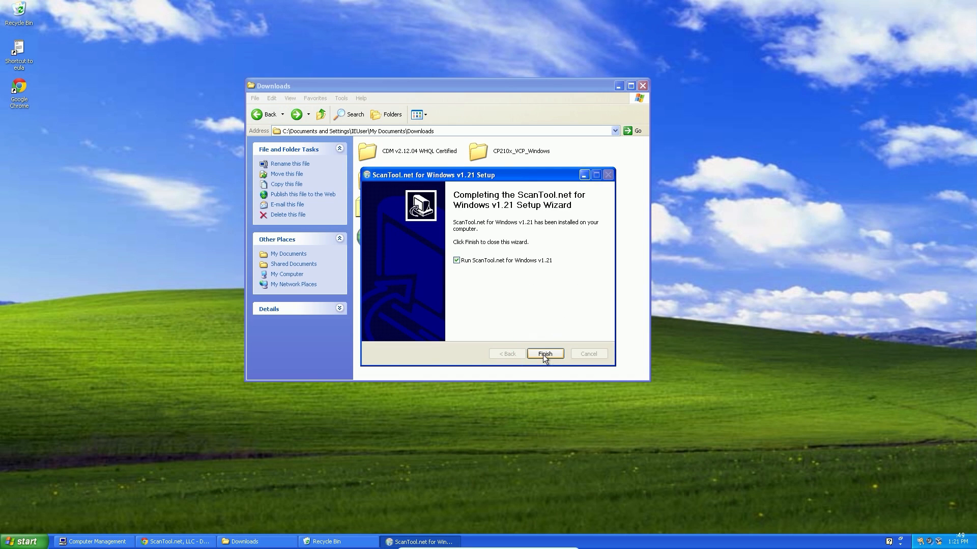
click(545, 354)
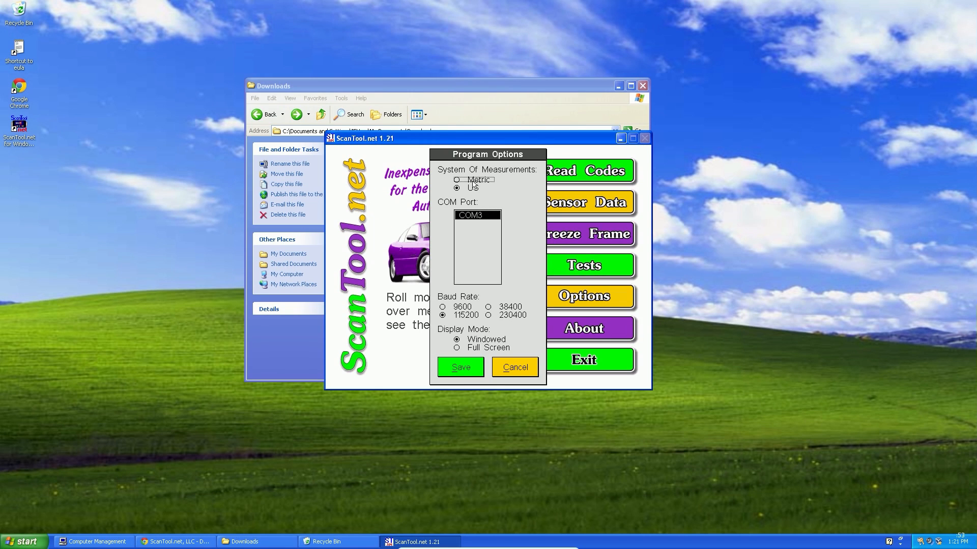
click(456, 179)
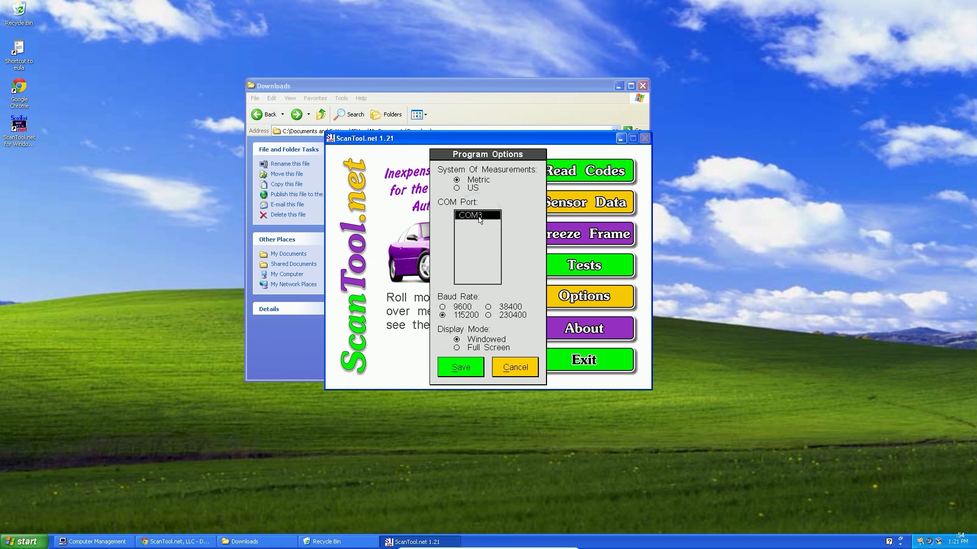